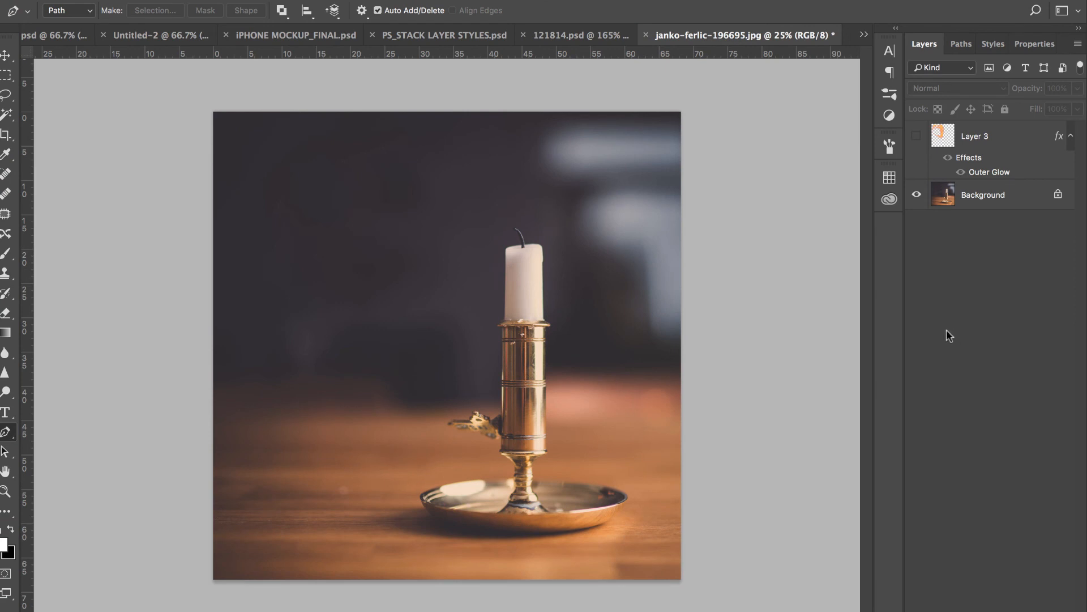
Step: Add a new empty Layer 4 above the candle photo background for the flame
left_click(983, 195)
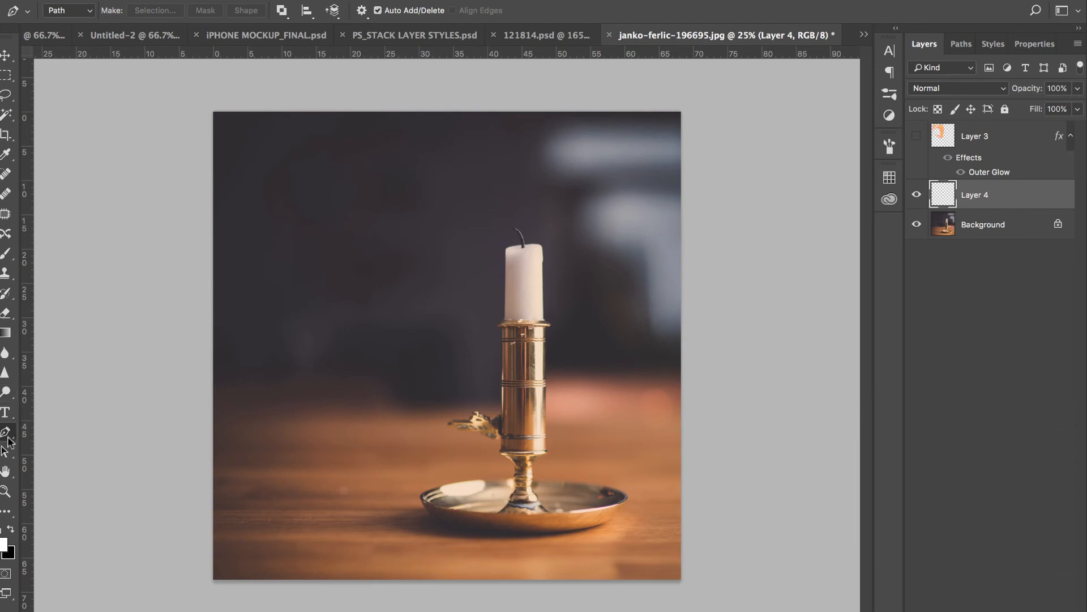
Step: Switch to the Pen tool to draw the S-shaped flame path above the wick
key("p")
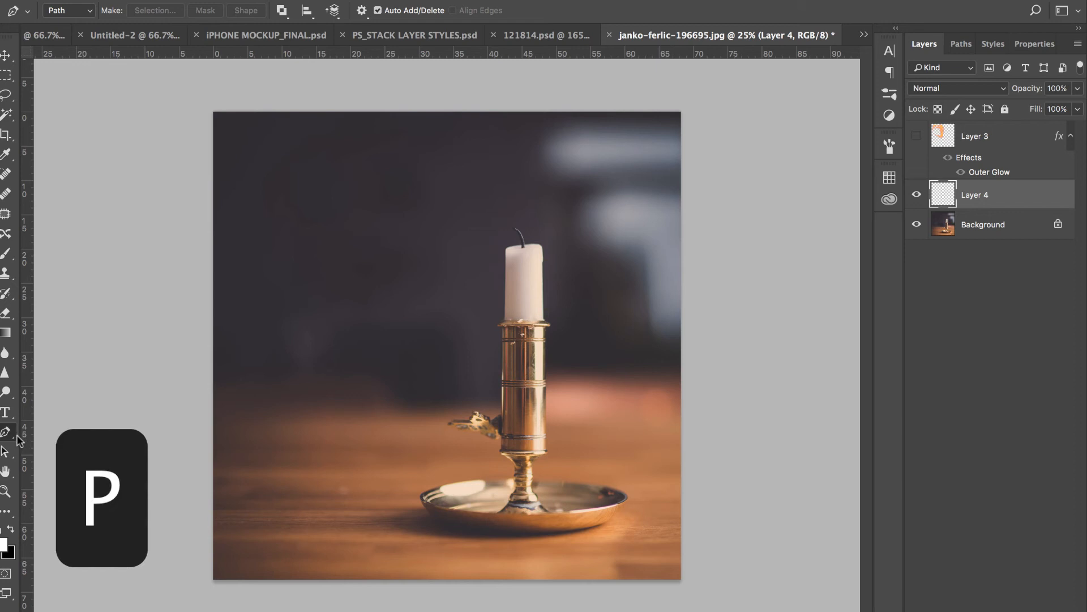
mouse_move(475, 260)
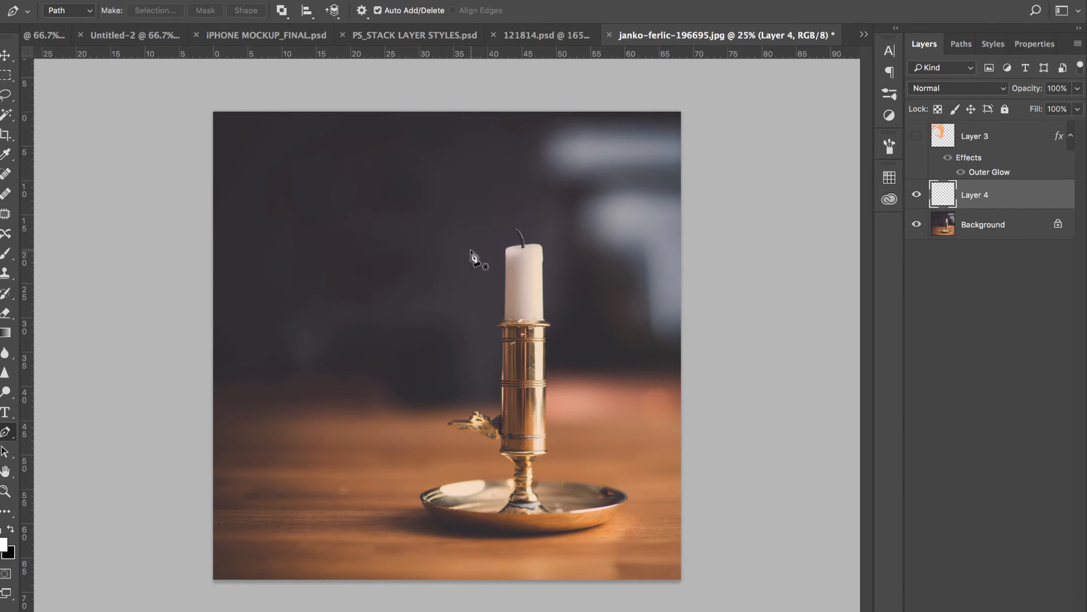
mouse_move(516, 228)
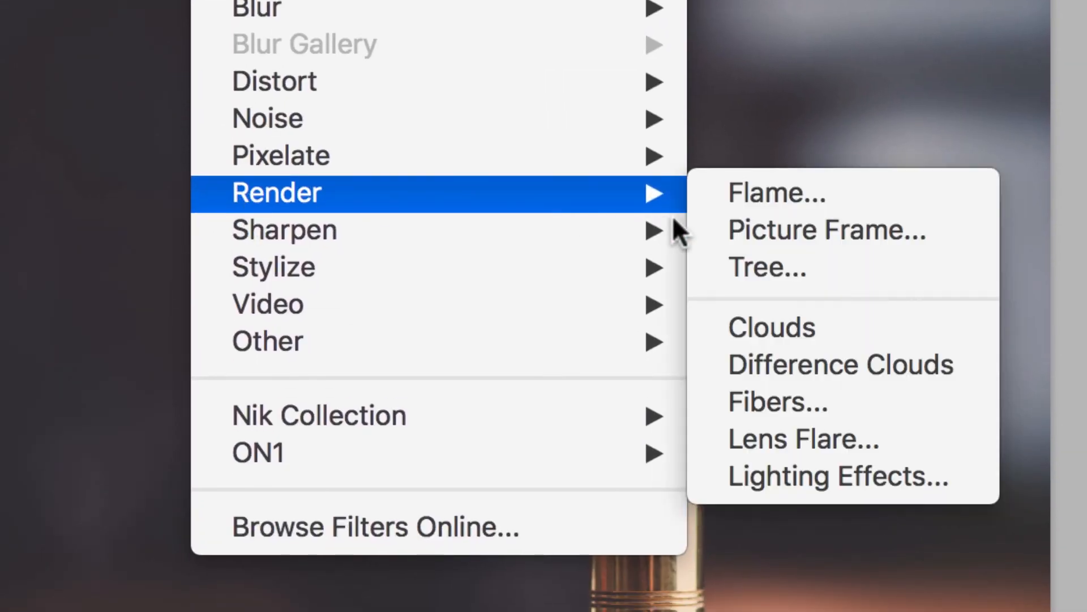
Step: Render a Candle Light flame with Flat style along the path above the wick
left_click(774, 193)
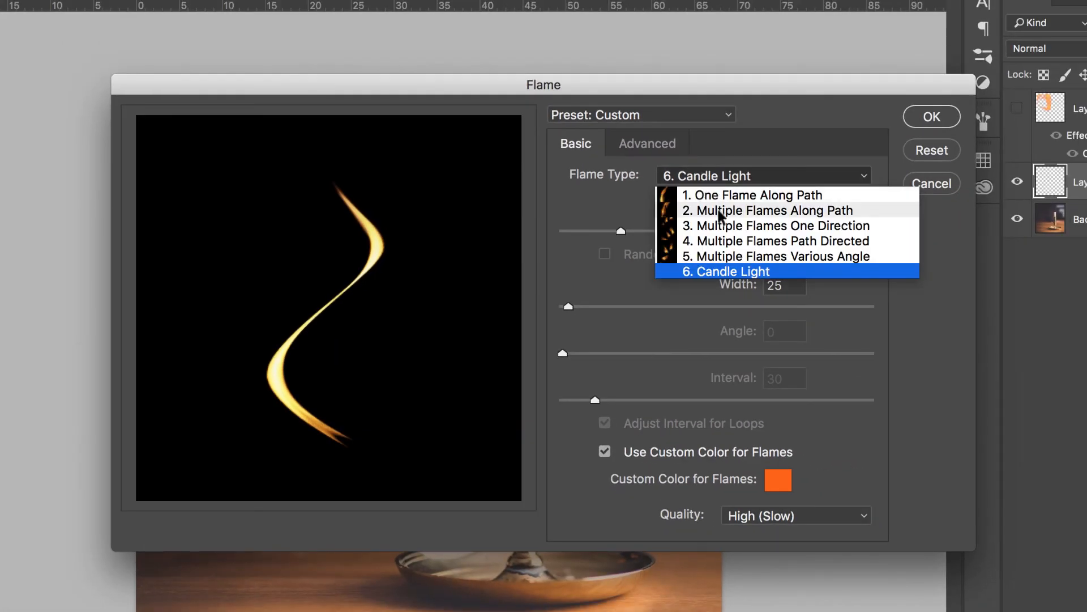
left_click(725, 271)
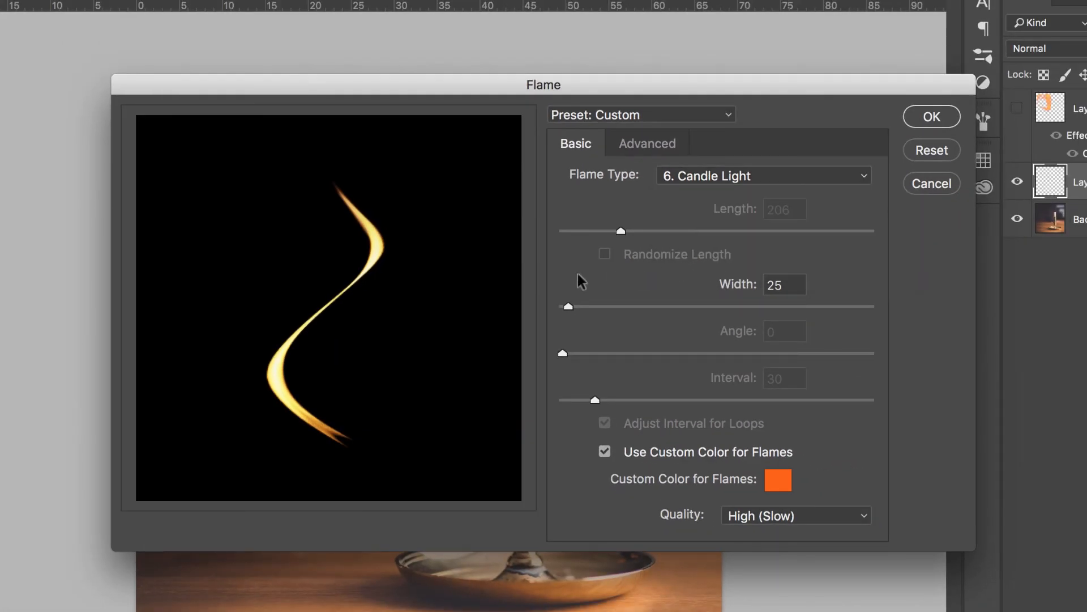
mouse_move(510, 331)
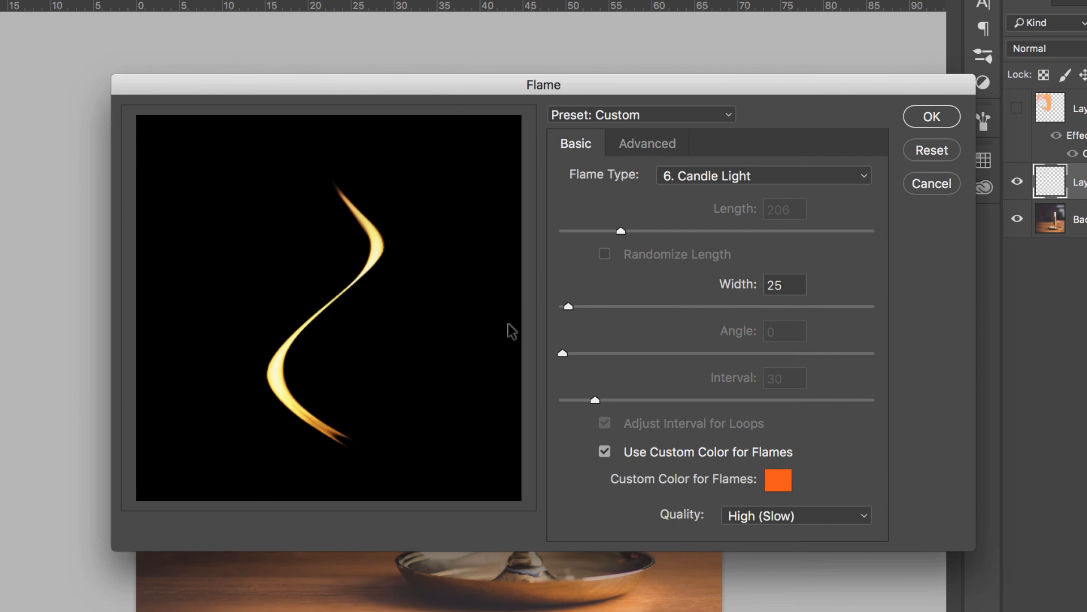
left_click(647, 143)
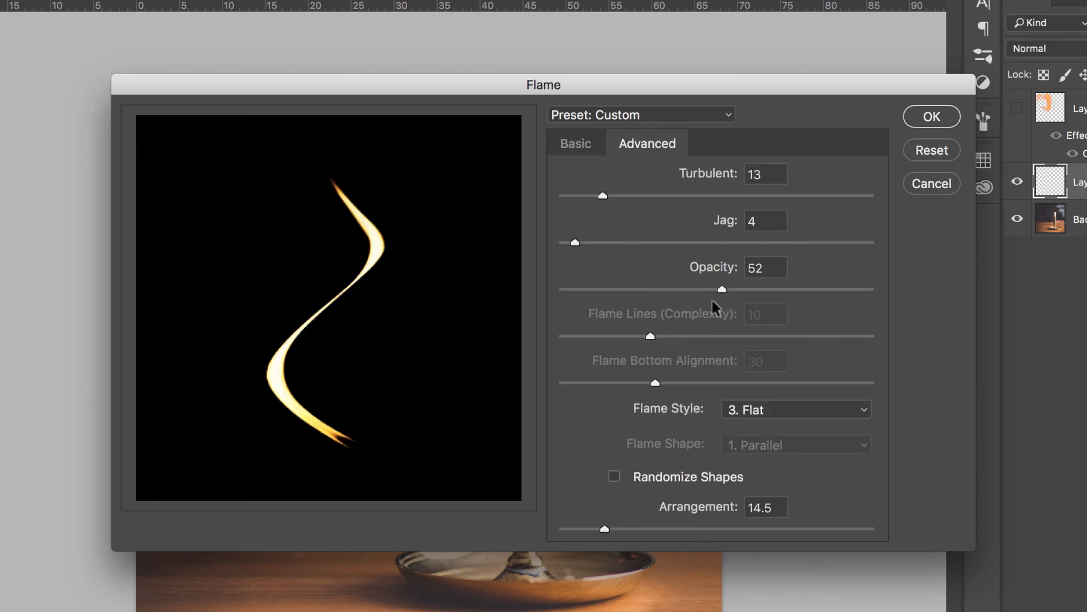
left_click(796, 409)
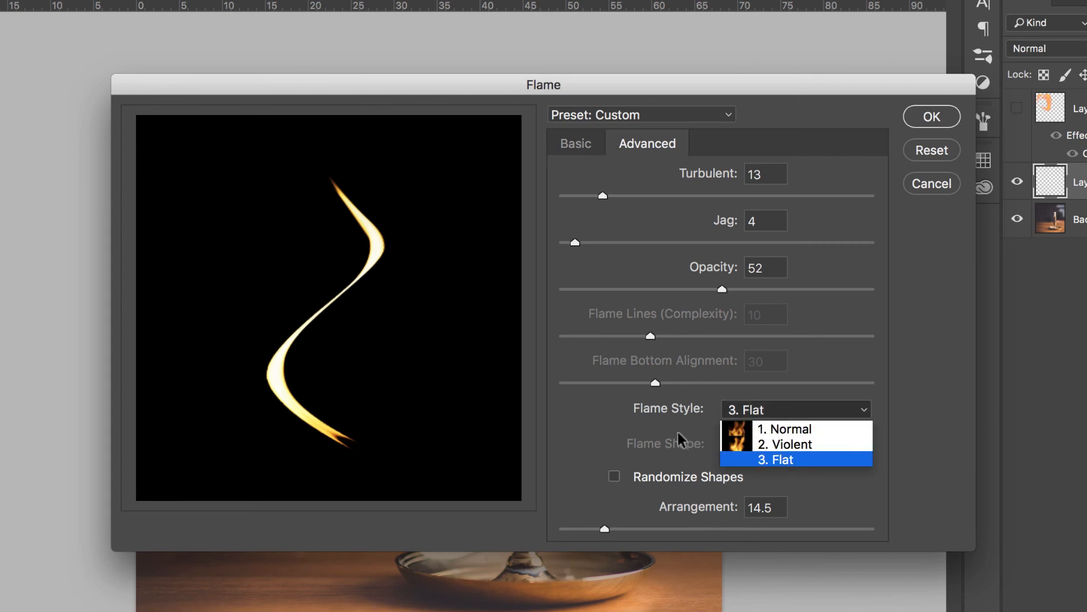
left_click(794, 459)
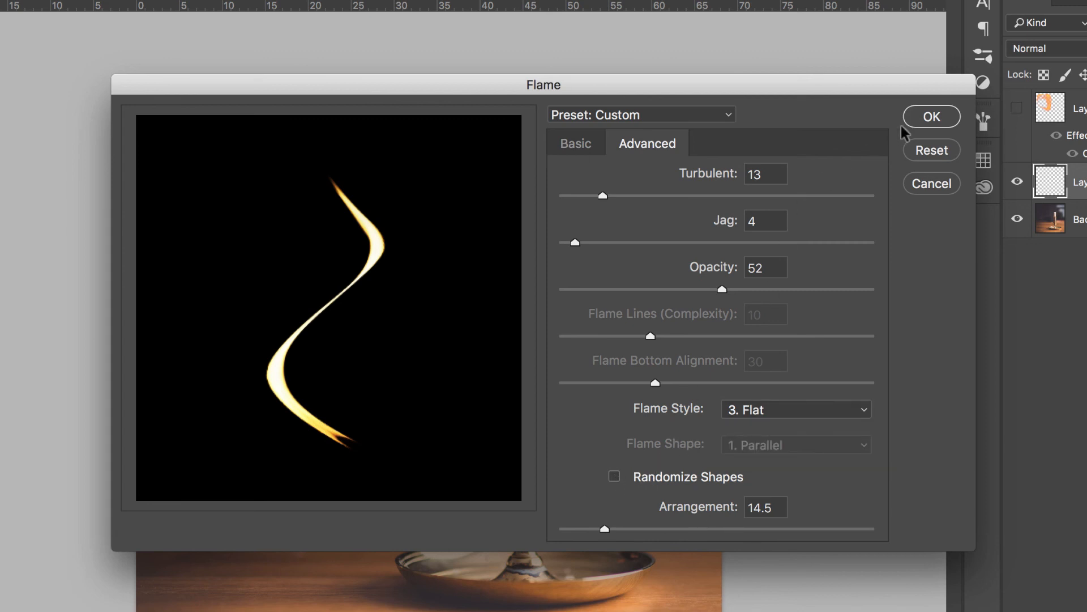
left_click(931, 115)
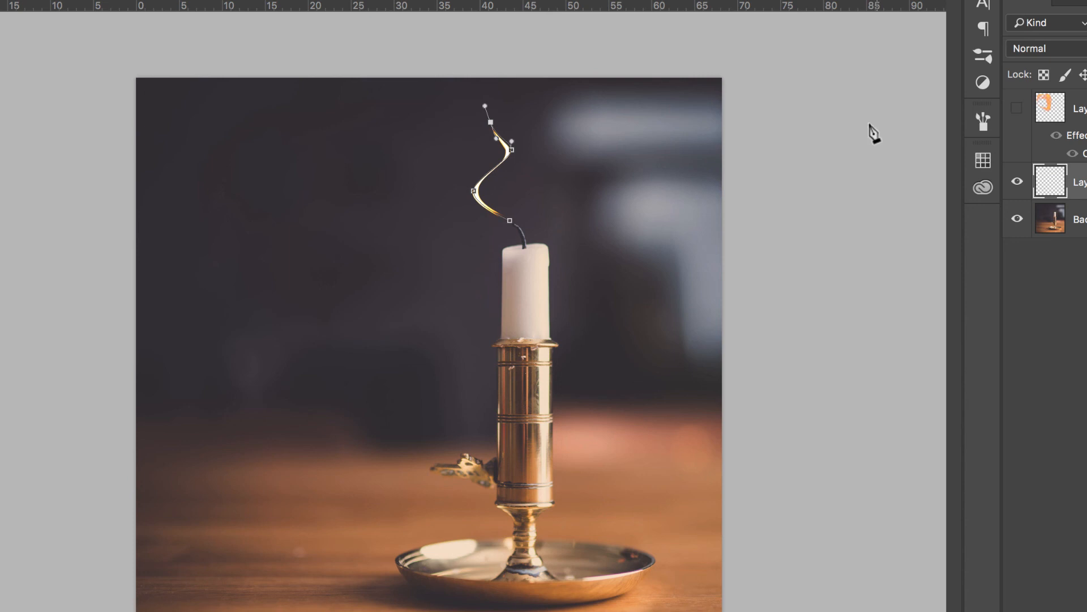
mouse_move(736, 164)
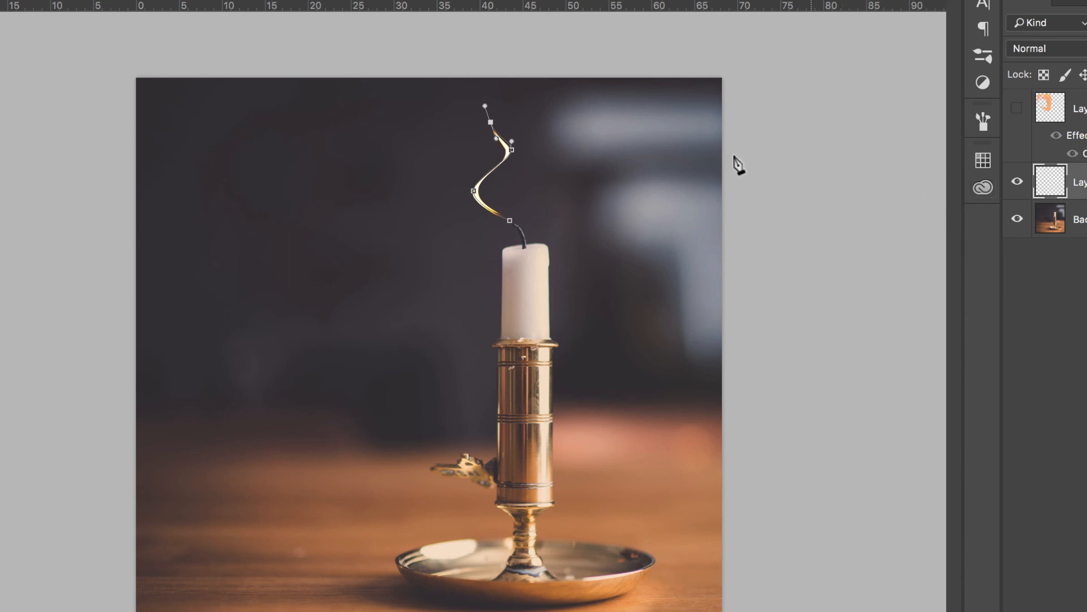
mouse_move(539, 249)
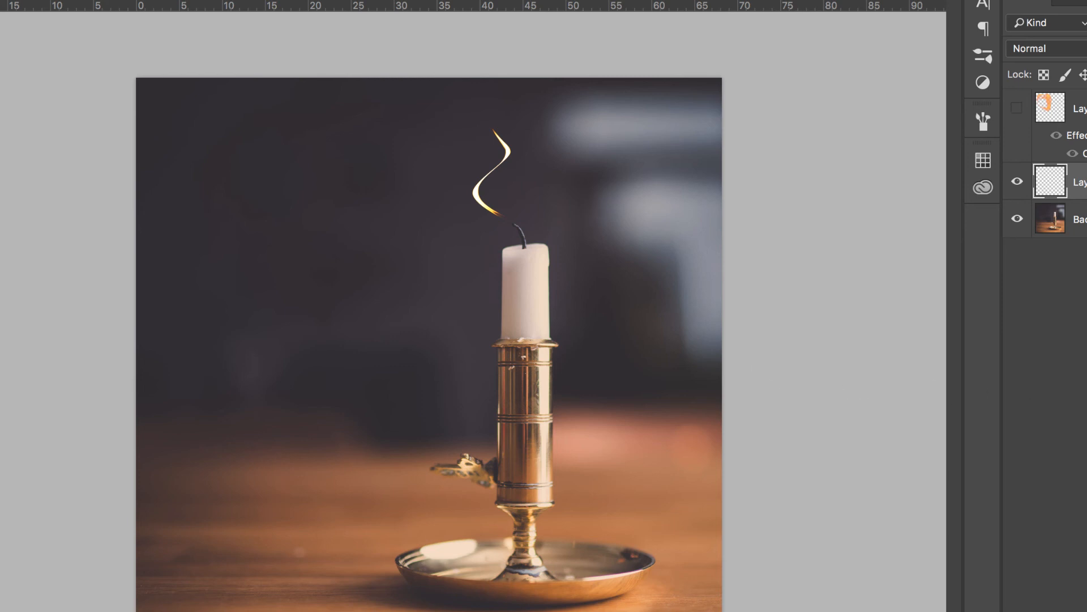
Step: Bring up layer effects for the flame layer with the path outline hidden
left_click(1017, 181)
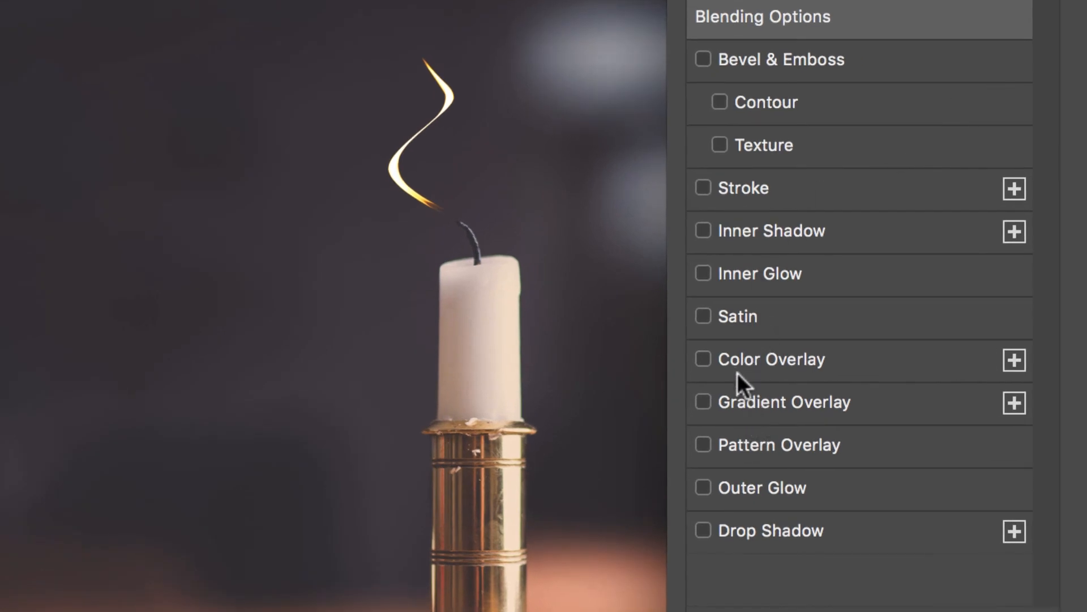
Step: Apply an Outer Glow effect to the flame on Layer 4
left_click(702, 487)
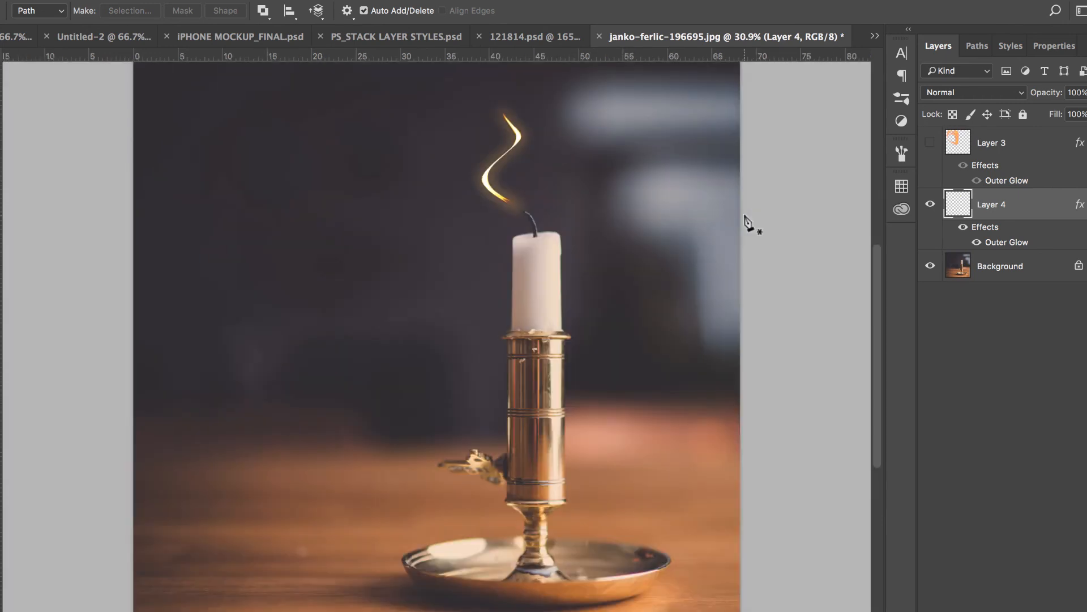
Step: Make Layer 3's large orange flame swirl visible and dismiss the Filter menu
left_click(931, 143)
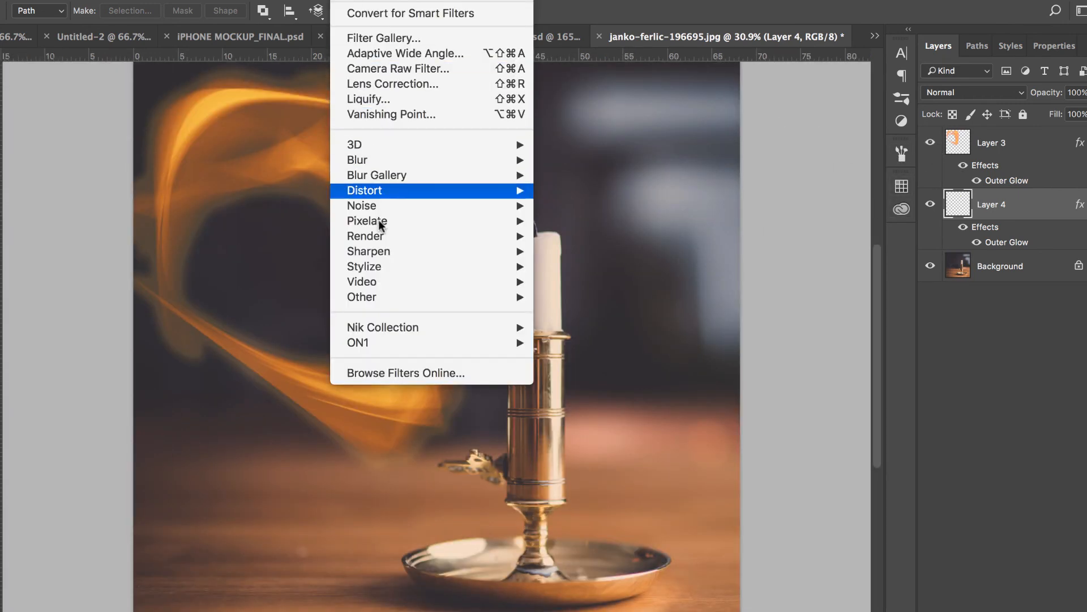
key("Escape")
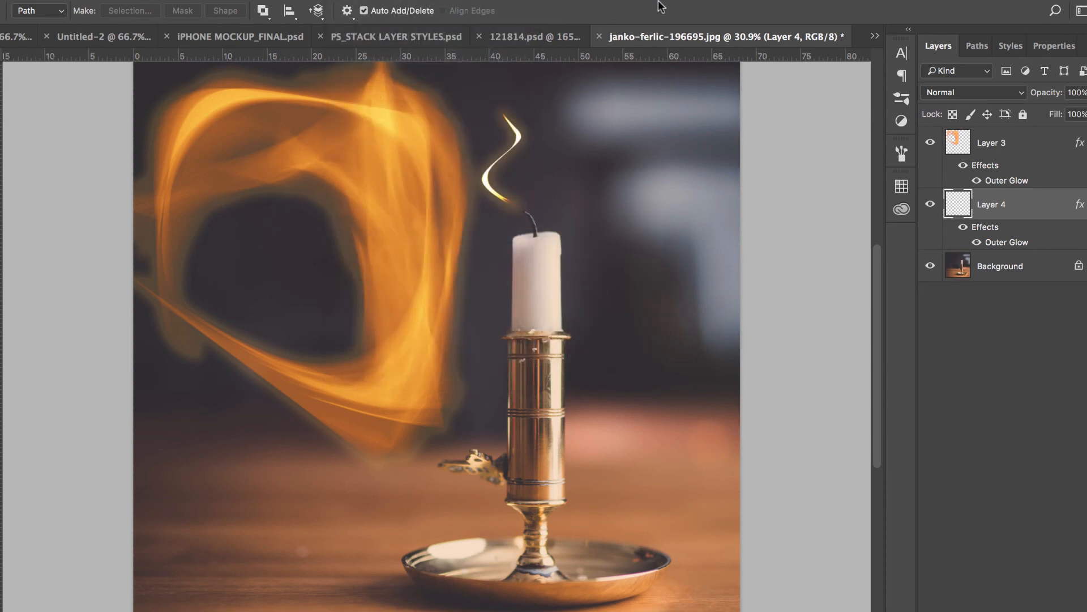
mouse_move(582, 89)
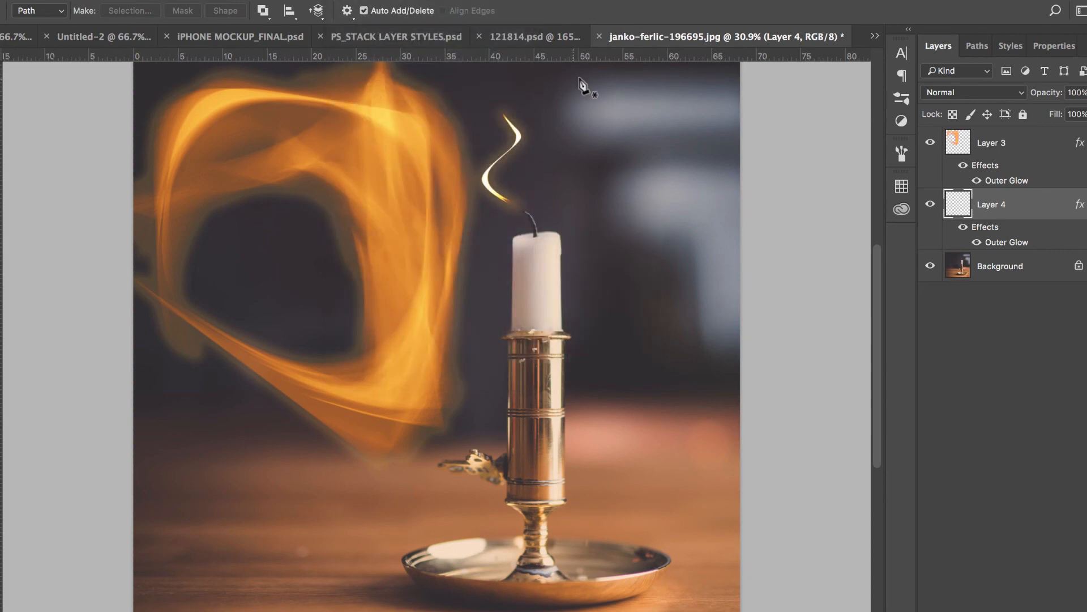